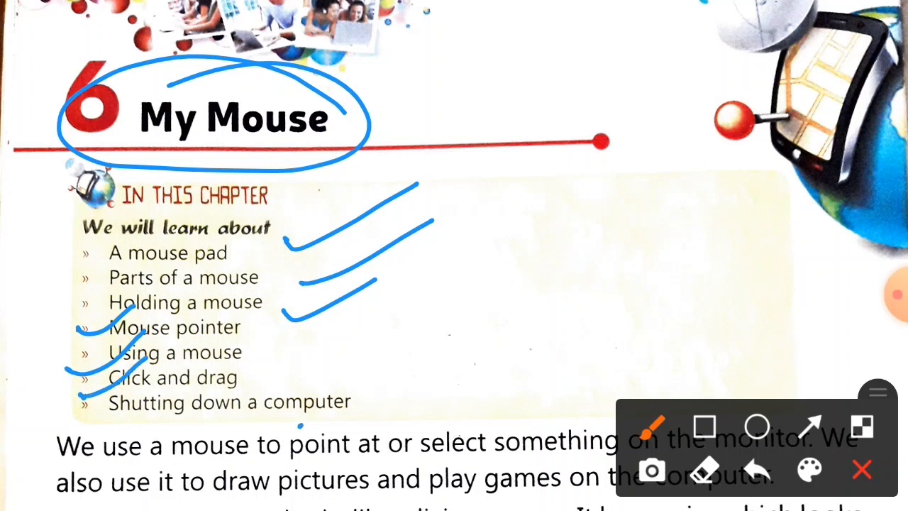
Step: Draw a blue tick stroke beside the 'Shutting down a computer' chapter topic
left_click_drag(305, 425, 394, 354)
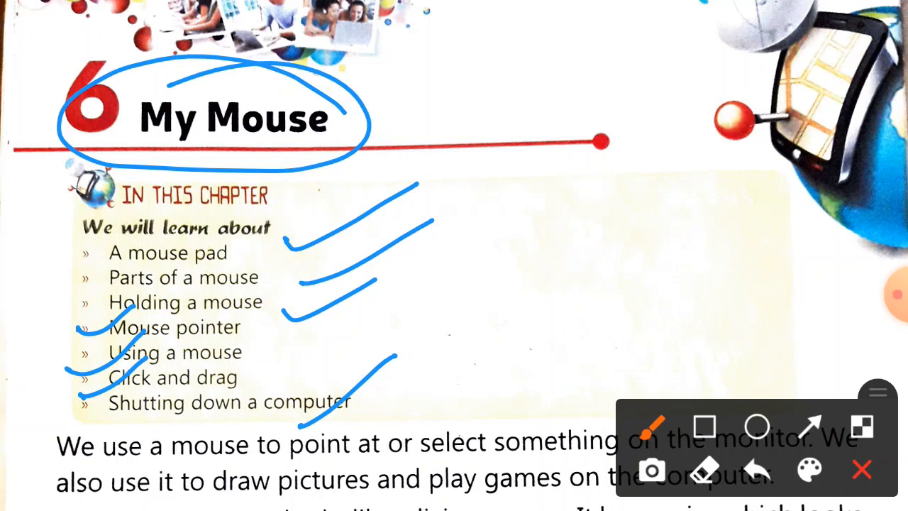
Step: Scroll down to the mouse pad section where 'draw pictures' and 'play games' appear
scroll("down", 3)
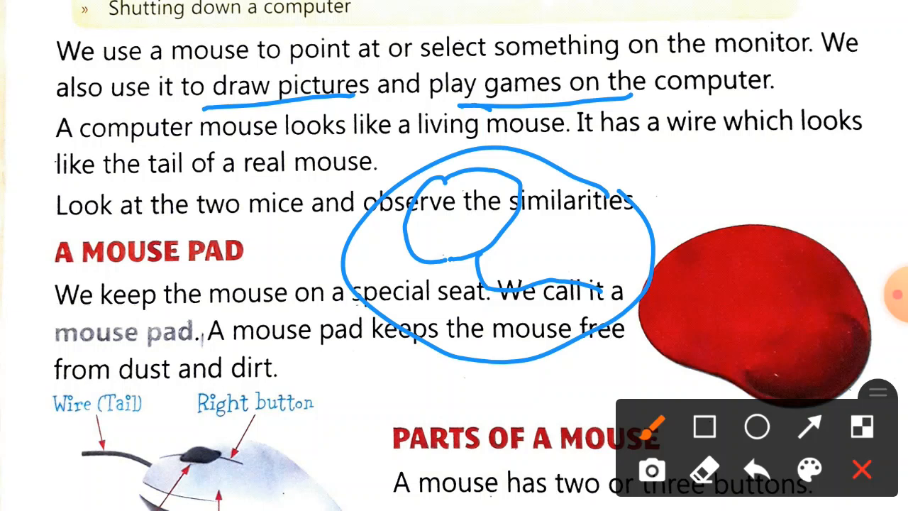
Step: Scroll down to the Parts of a Mouse section with the labelled mouse diagram
scroll("down", 3)
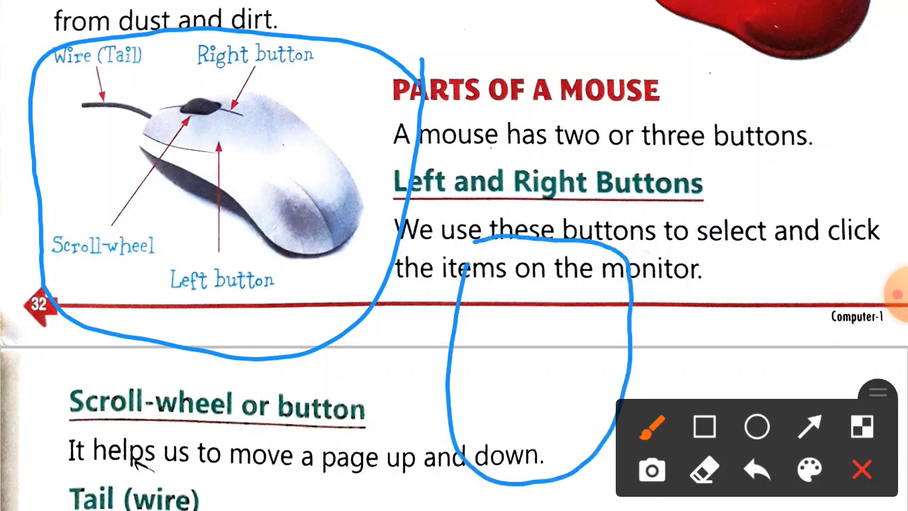
Step: Sketch two button lines inside the mouse outline and a wire curving up to the right
left_click_drag(461, 305, 624, 326)
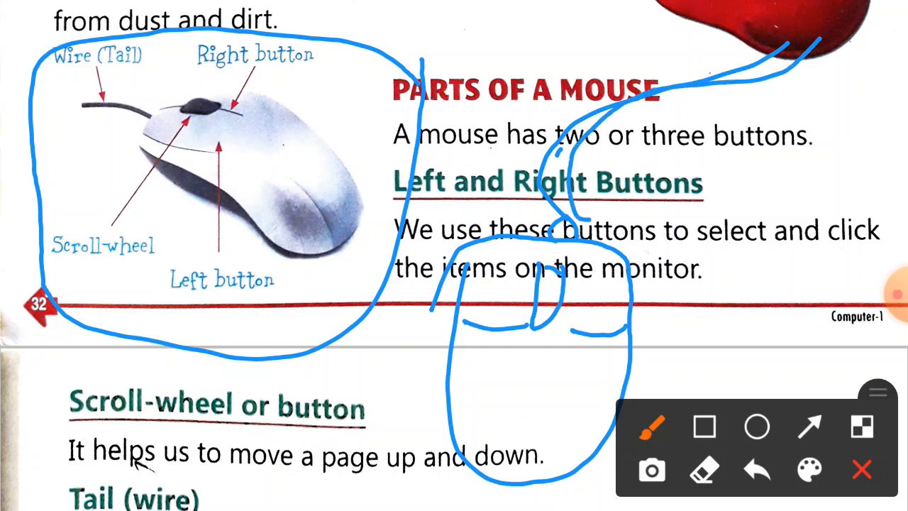
left_click_drag(624, 319, 752, 255)
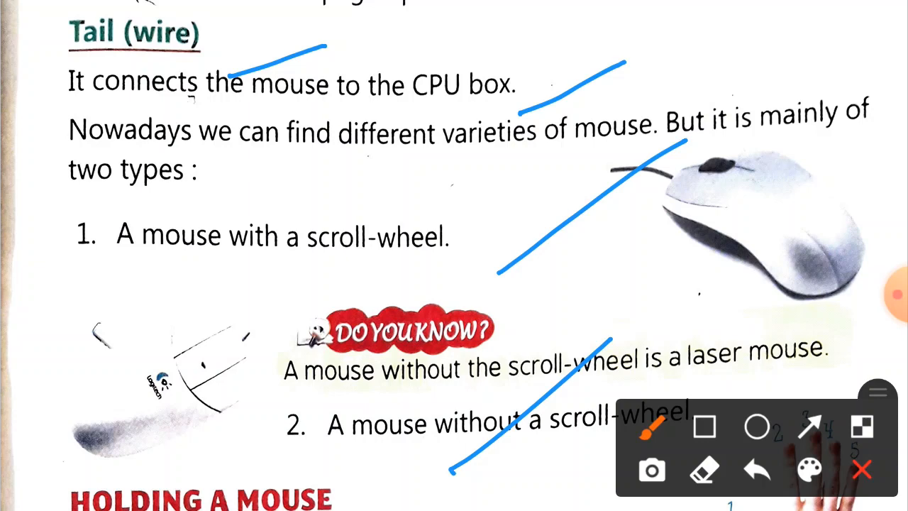
scroll("down", 3)
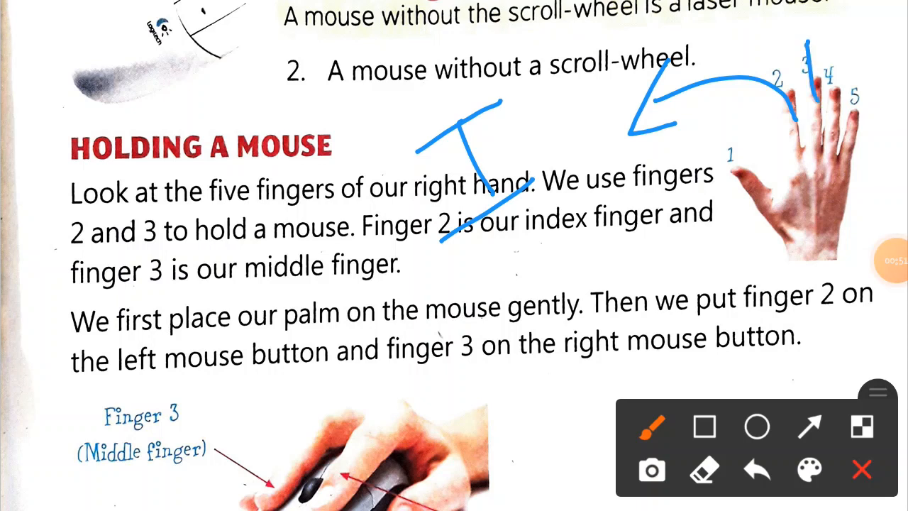
Step: Underline the index finger and 'middle finger' words in blue, then move down to the hand photo
left_click_drag(759, 43, 823, 31)
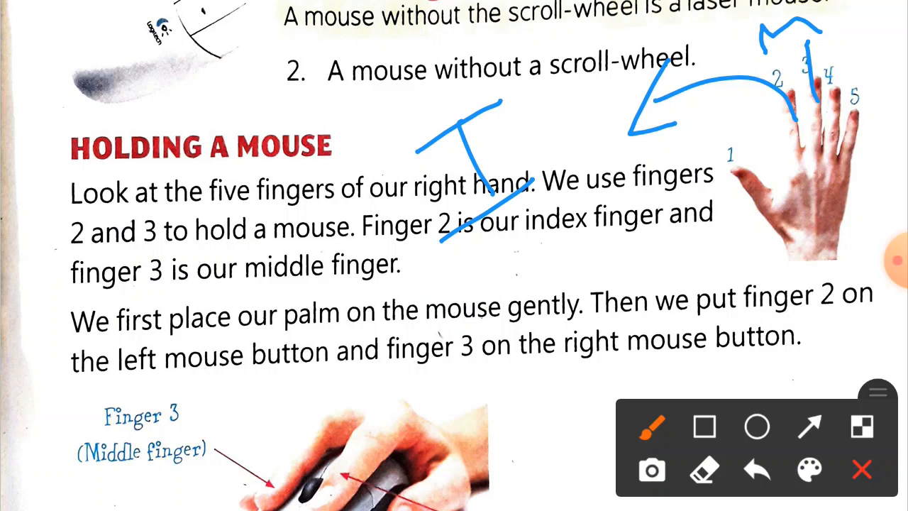
left_click_drag(527, 276, 655, 263)
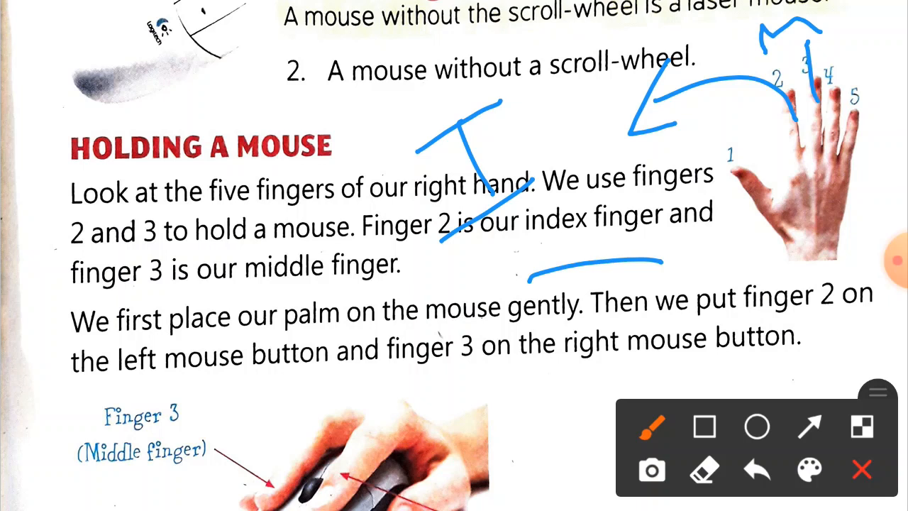
left_click_drag(241, 284, 397, 284)
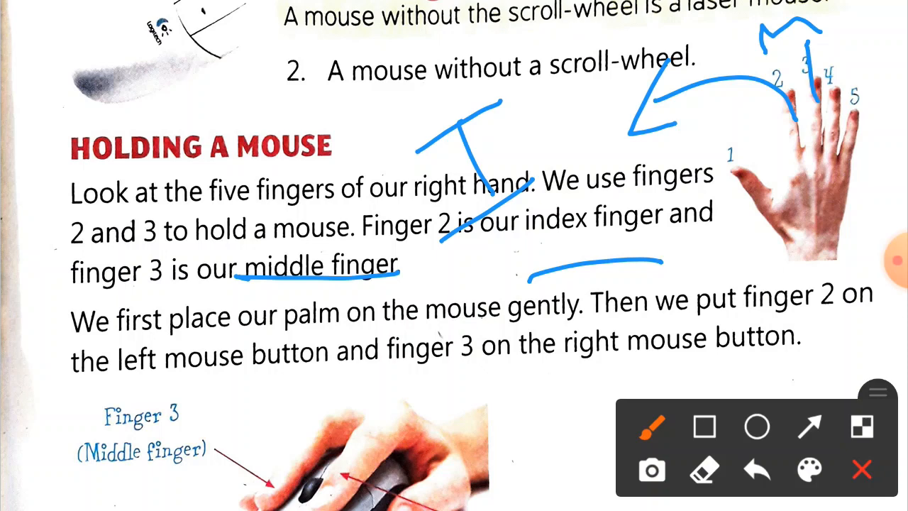
scroll("down", 3)
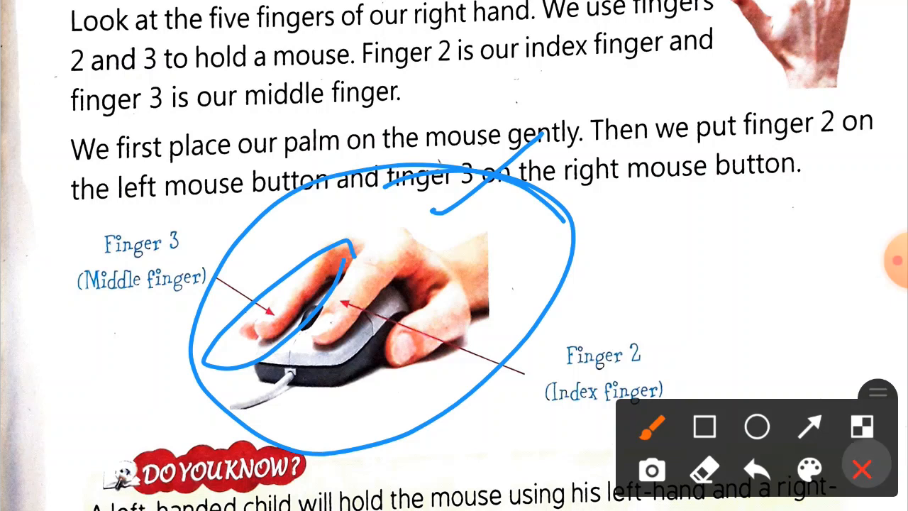
Step: Scroll down to the Mouse Pointer section with the black arrow picture
scroll("down", 3)
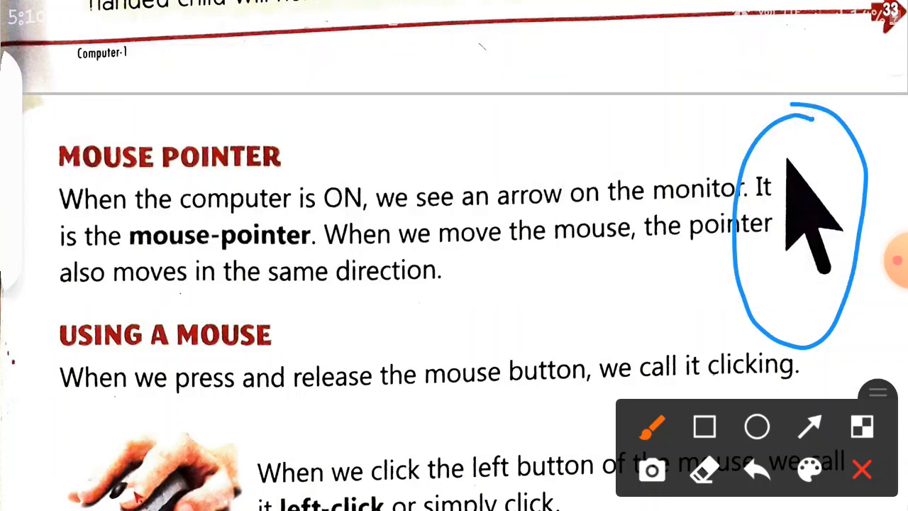
Step: Draw a blue curved stroke under 'simply click' in the left-click sentence
left_click_drag(468, 329, 456, 482)
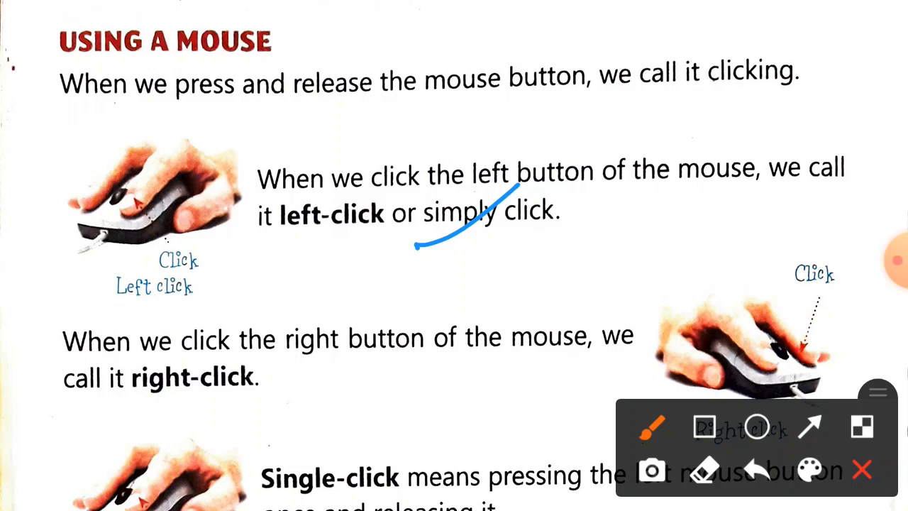
Step: Scroll down to the Click and Drag paragraph
scroll("down", 3)
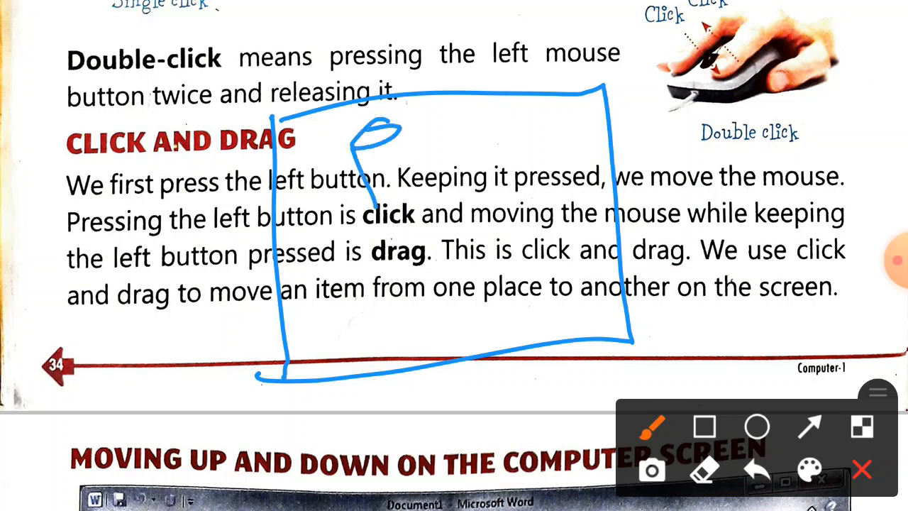
Step: Drag the page toward the Moving Up and Down on the Computer Screen section
left_click_drag(376, 142, 397, 184)
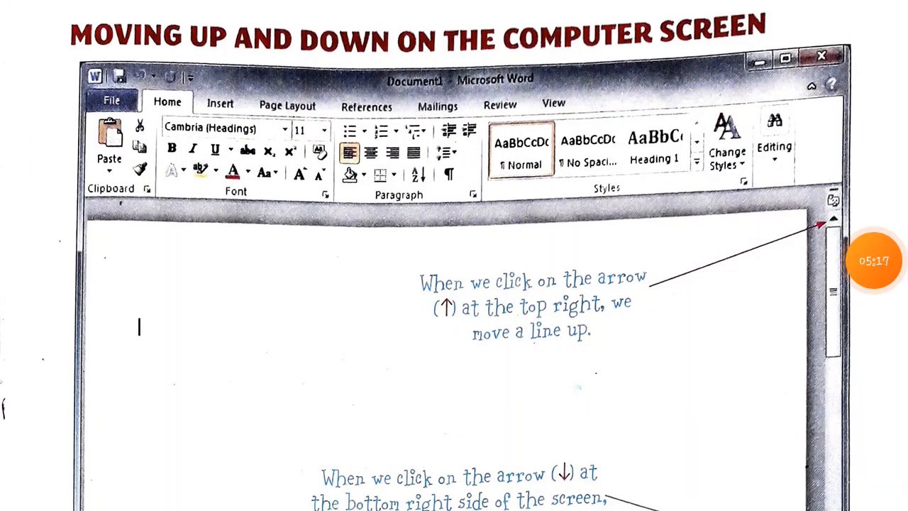
Step: Scroll down to the pictured Word window's scroll bar
scroll("down", 3)
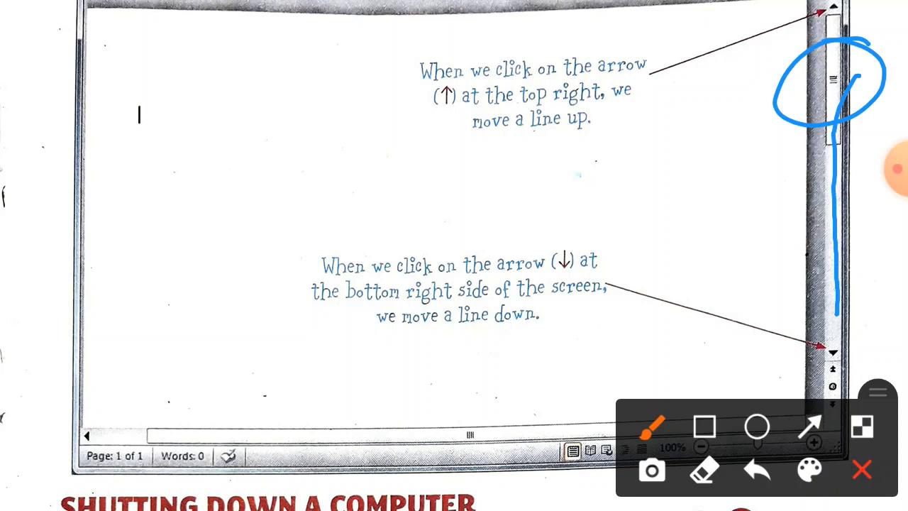
Step: Underline 'In a few minutes the screen becomes blank.' with a long blue pen stroke
scroll("down", 3)
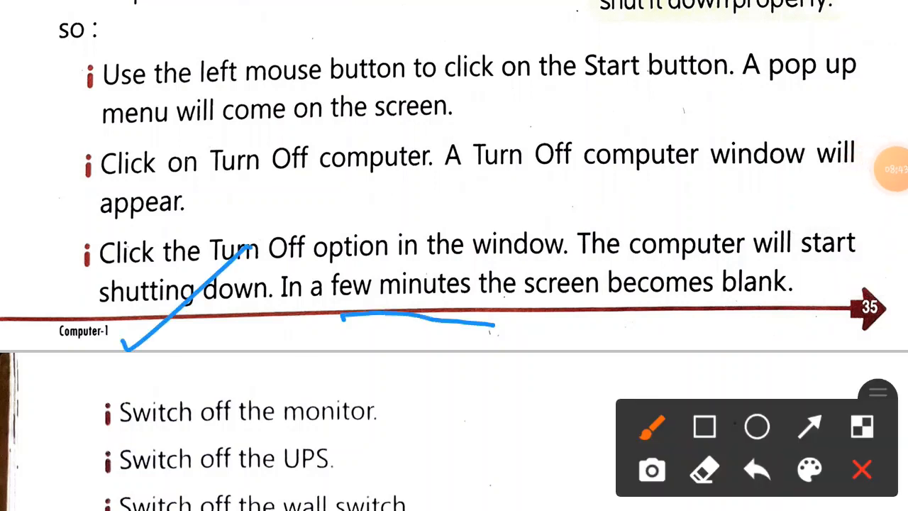
left_click_drag(496, 326, 716, 329)
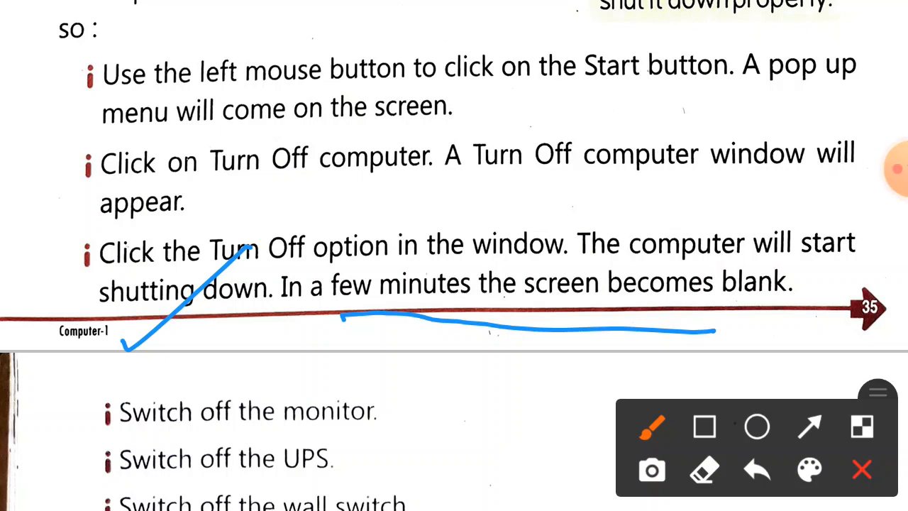
Step: Clear the old strokes, then tick the monitor, UPS and wall switch steps with blue strokes
left_click(858, 469)
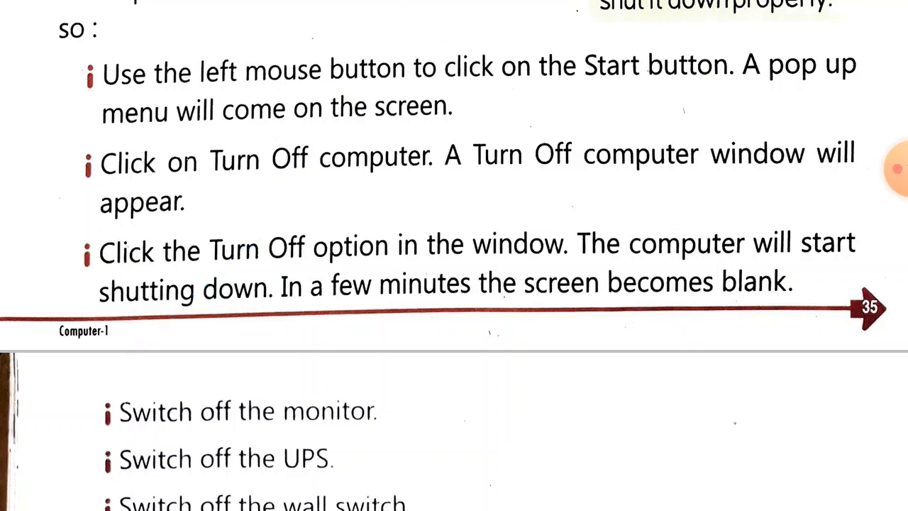
scroll("down", 3)
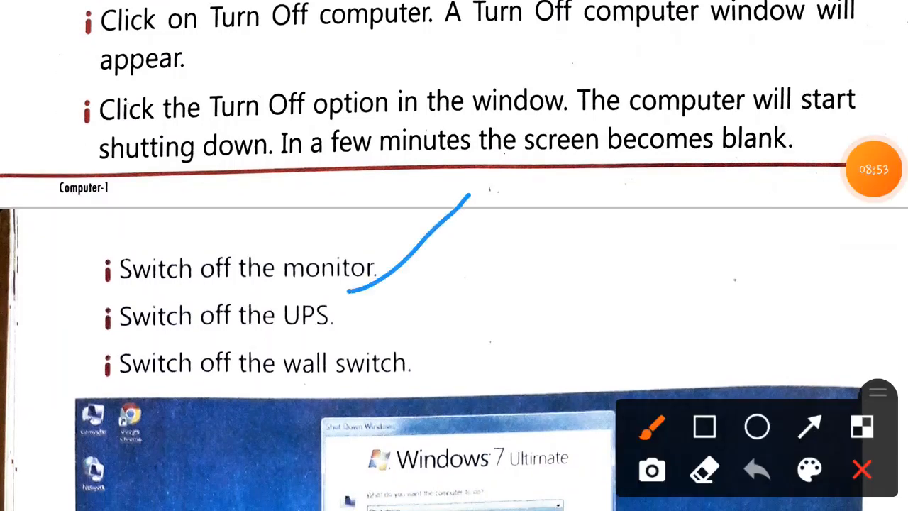
left_click_drag(326, 340, 451, 241)
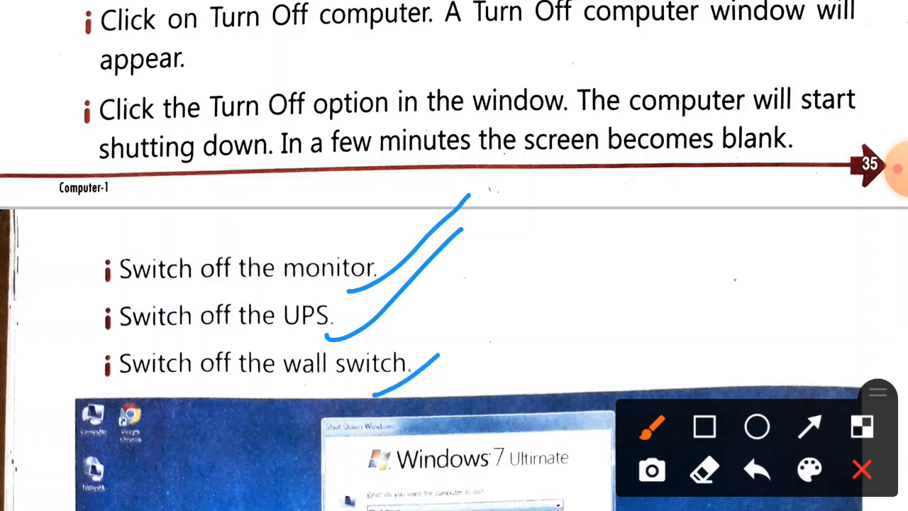
left_click_drag(389, 397, 617, 201)
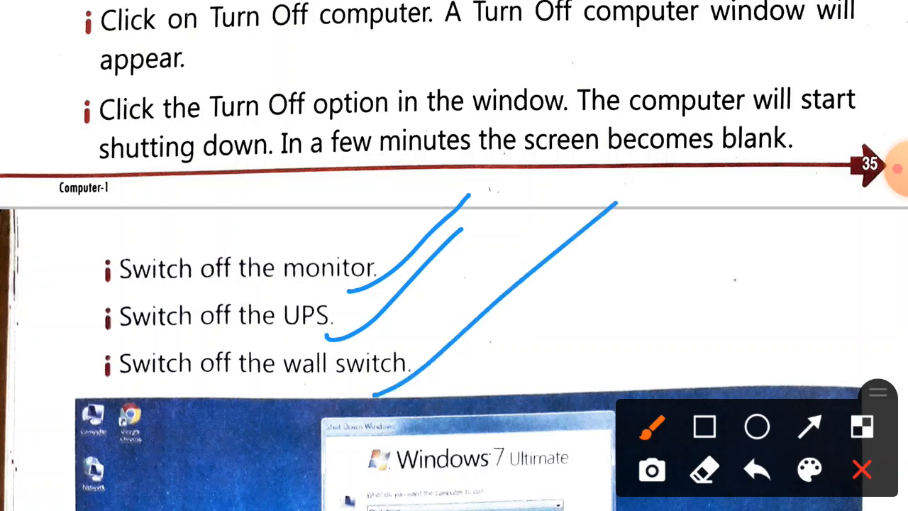